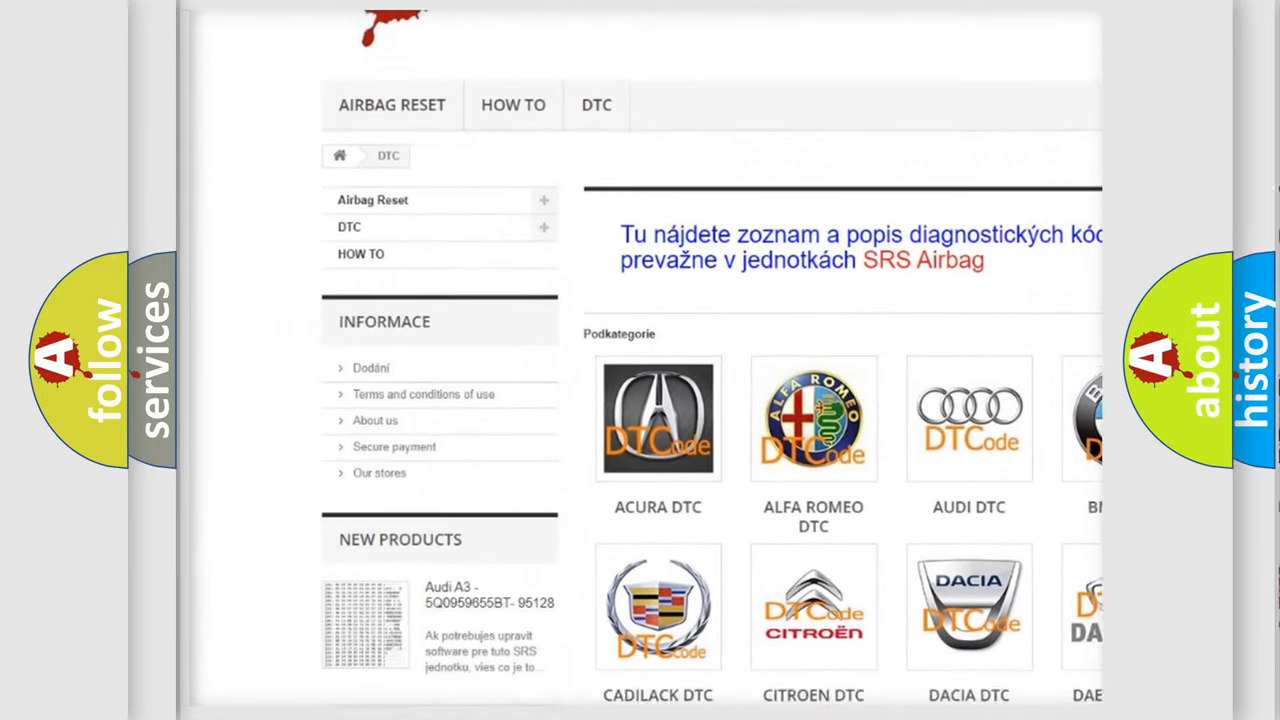
{"action": "scroll", "scroll_direction": "down", "scroll_amount": 3}
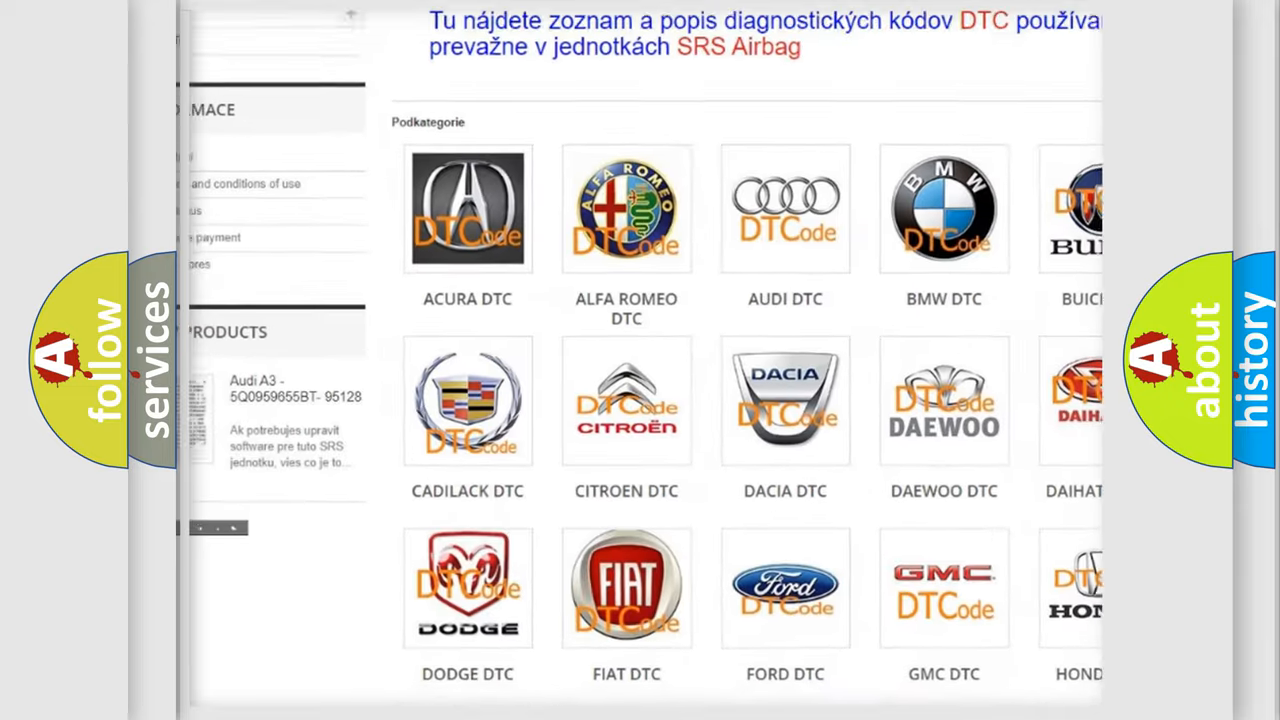
{"action": "scroll", "scroll_direction": "down", "scroll_amount": 3}
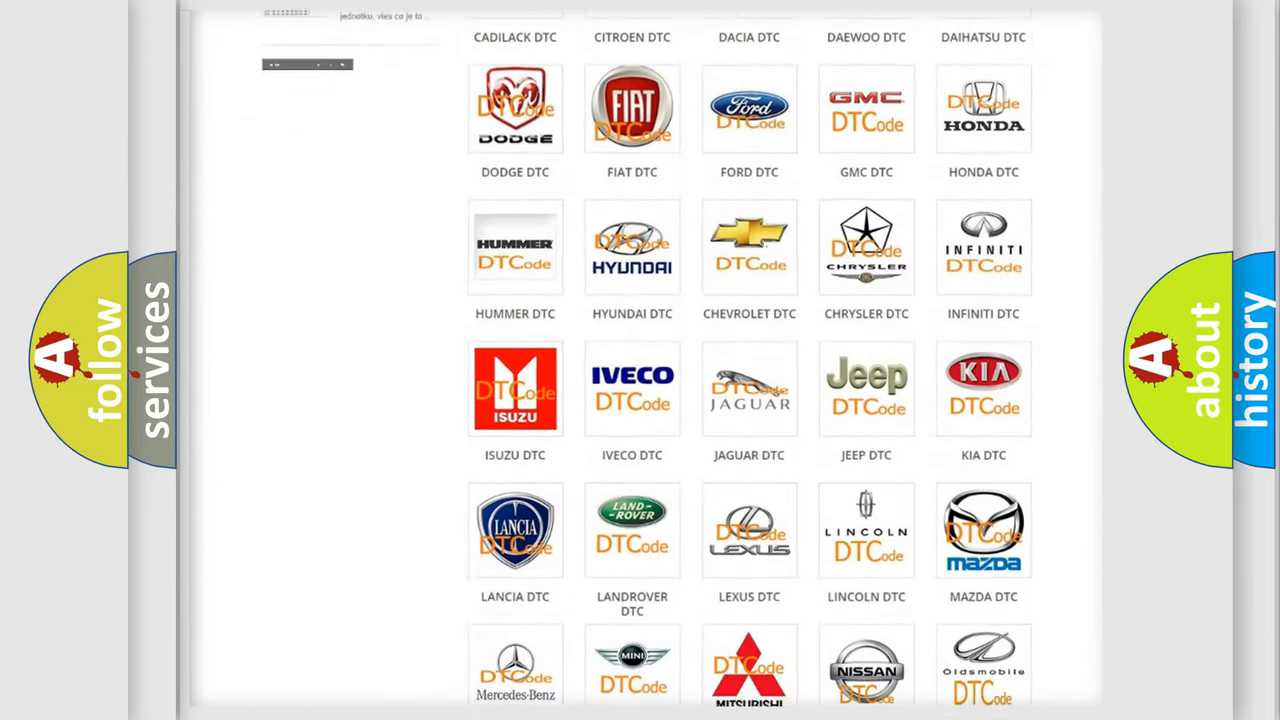